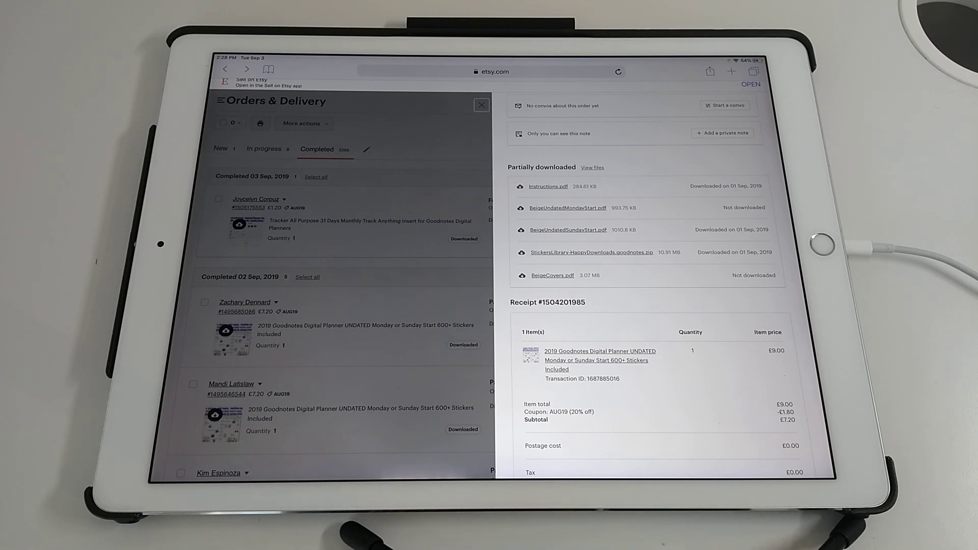
mouse_move(699, 156)
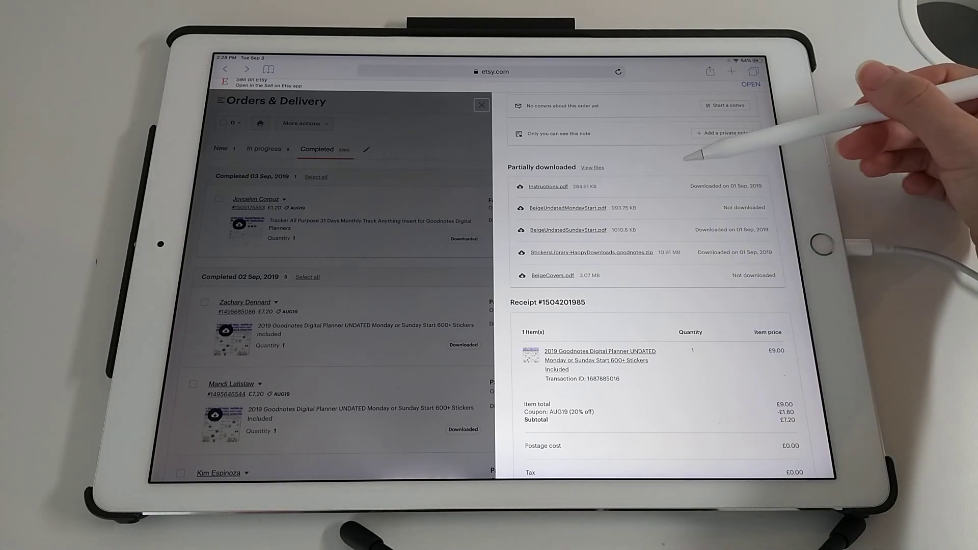
Step: Share BeigeUndatedMondayStart.pdf from Safari to GoodNotes via Copy to GoodNotes
scroll("up", 3)
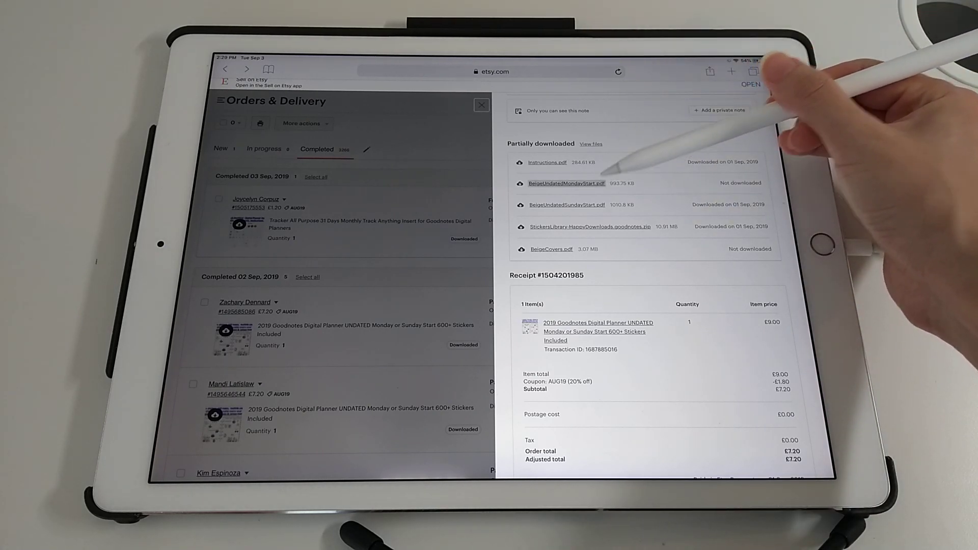
left_click(566, 183)
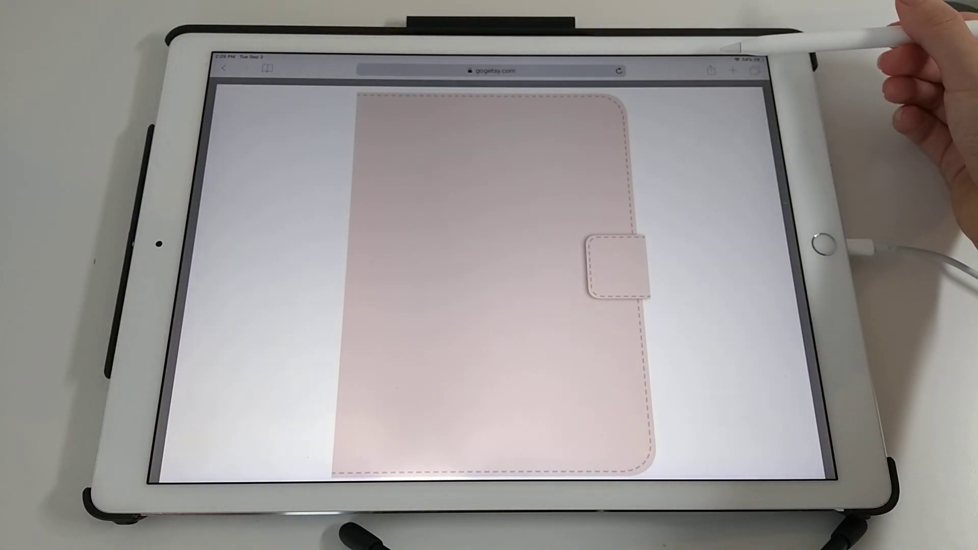
left_click(708, 70)
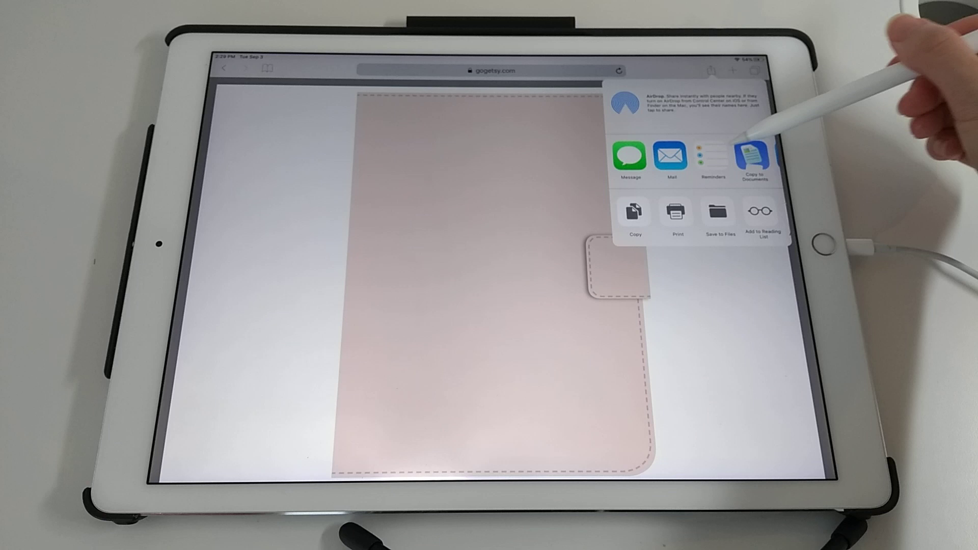
scroll("left", 3)
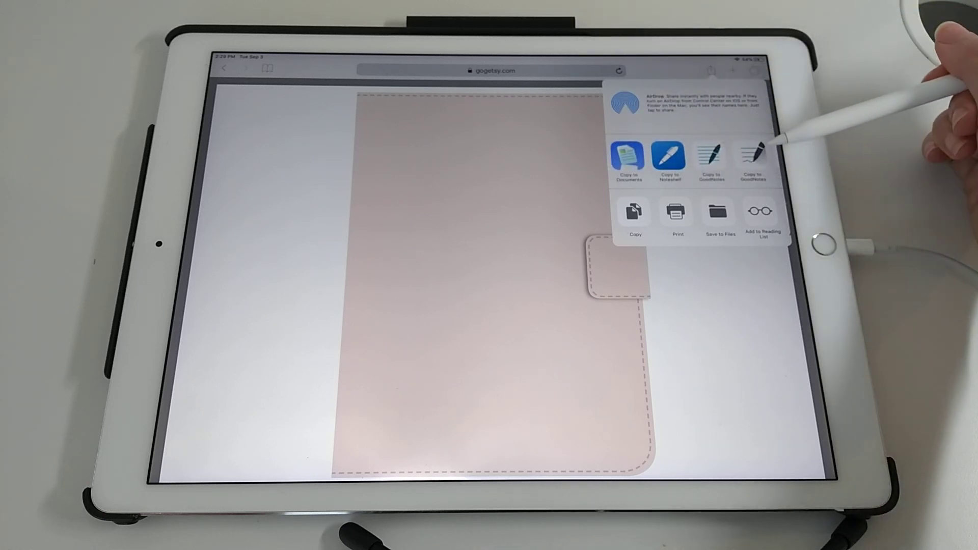
mouse_move(767, 124)
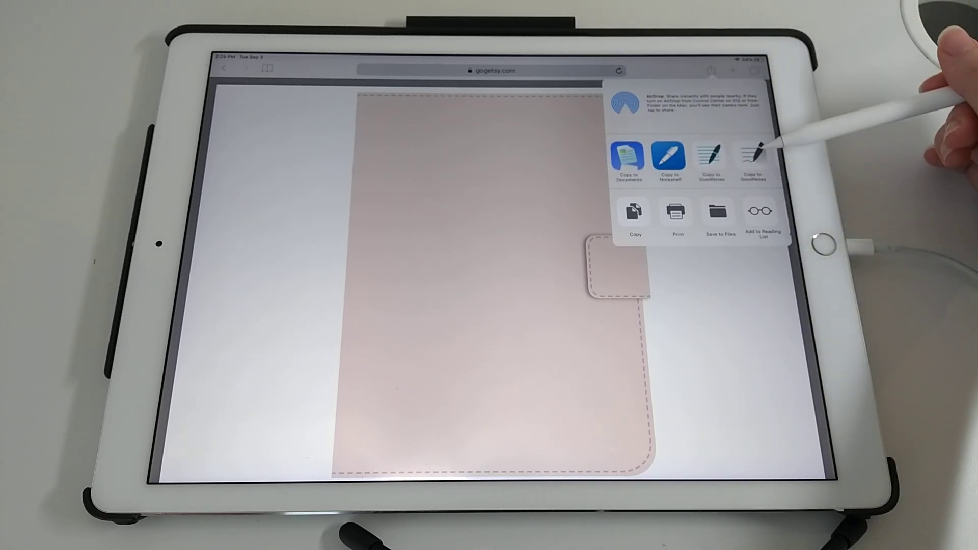
left_click(628, 156)
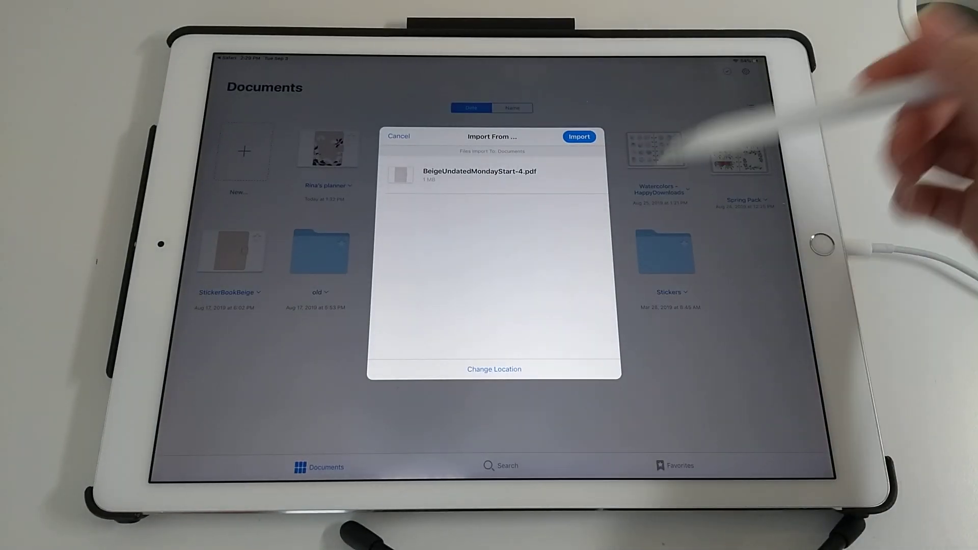
Step: Import the BeigeUndatedMondayStart planner into GoodNotes 5 and switch back to Safari
left_click(578, 136)
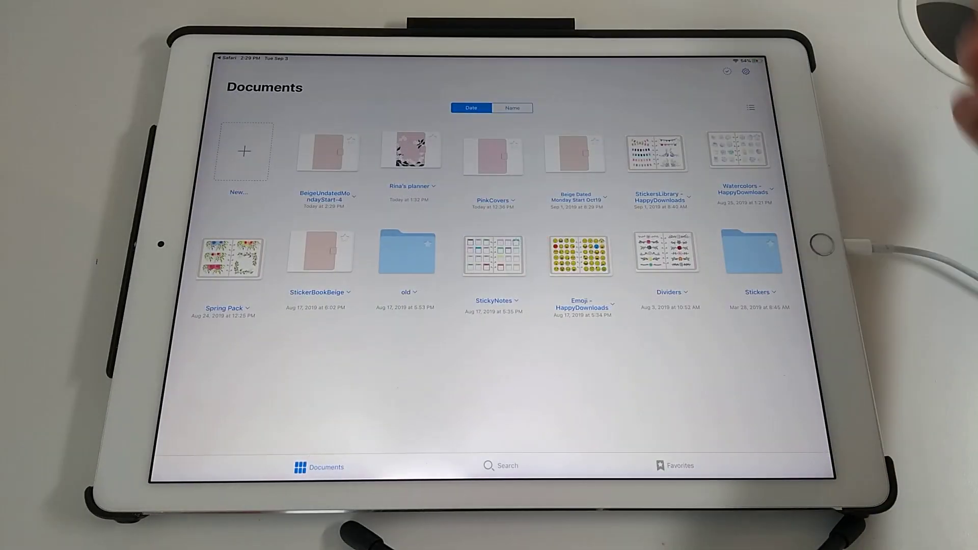
double_click(328, 152)
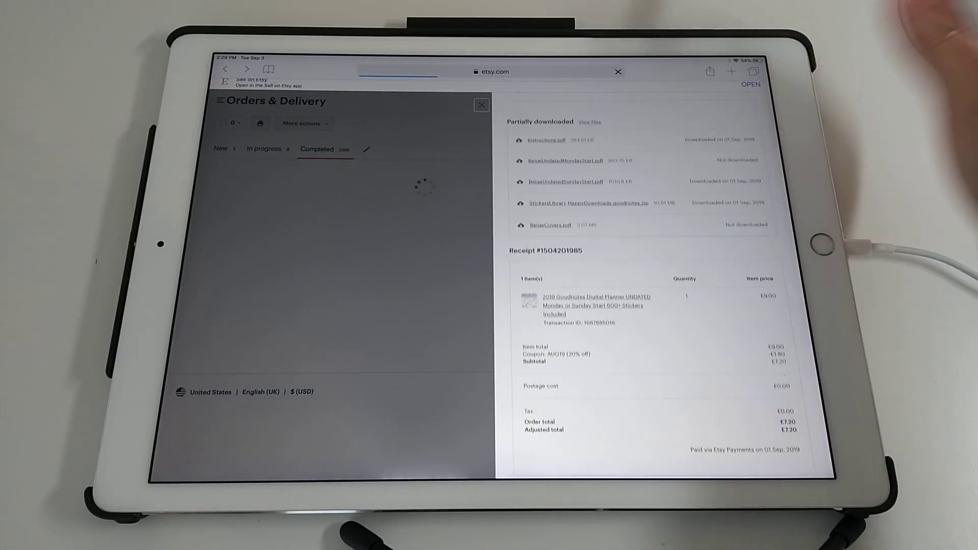
Step: Share the StickersLibrary-HappyDownloads.goodnotes zip from Safari to GoodNotes
scroll("up", 3)
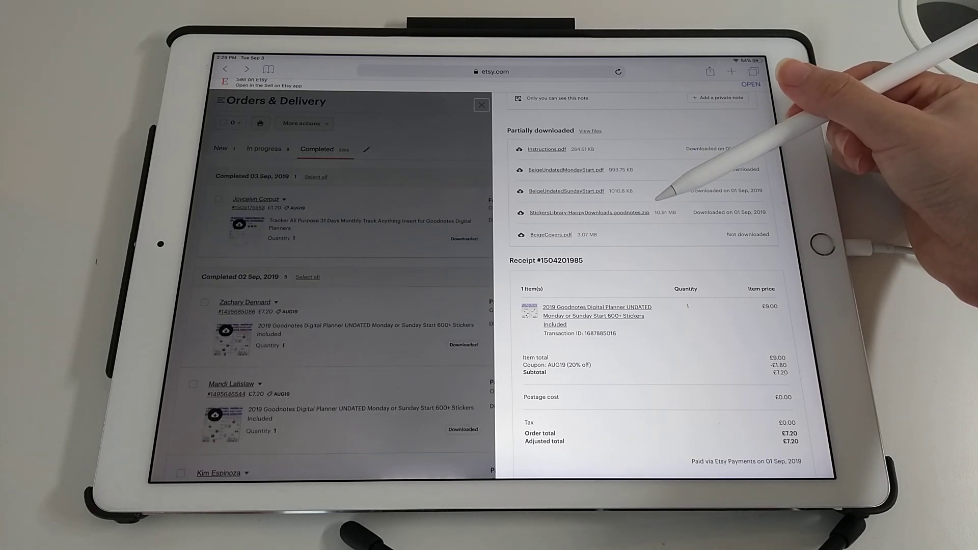
mouse_move(673, 187)
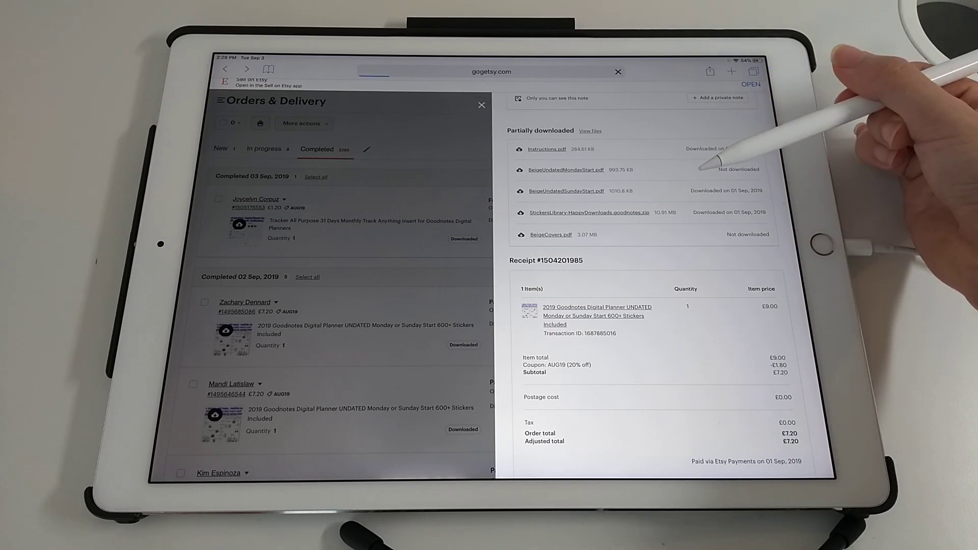
left_click(588, 212)
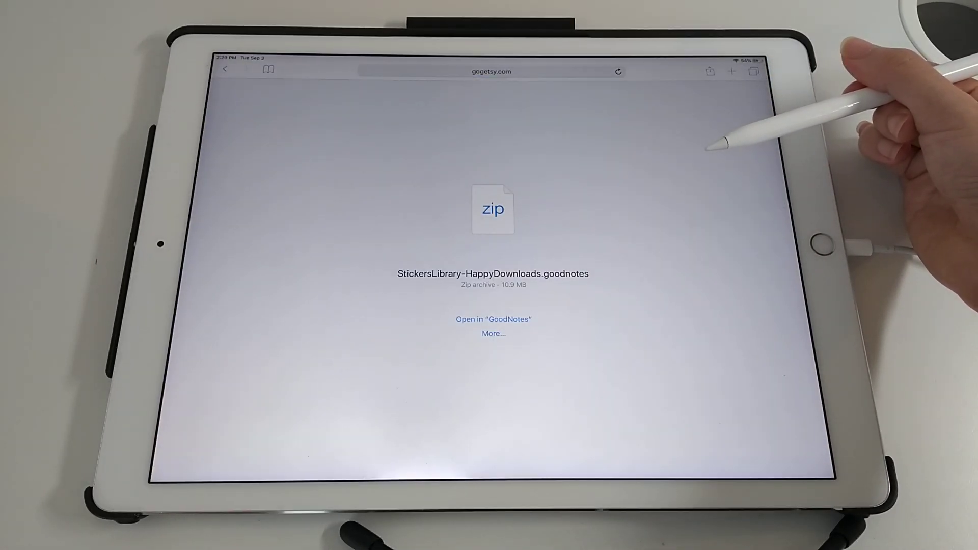
left_click(709, 71)
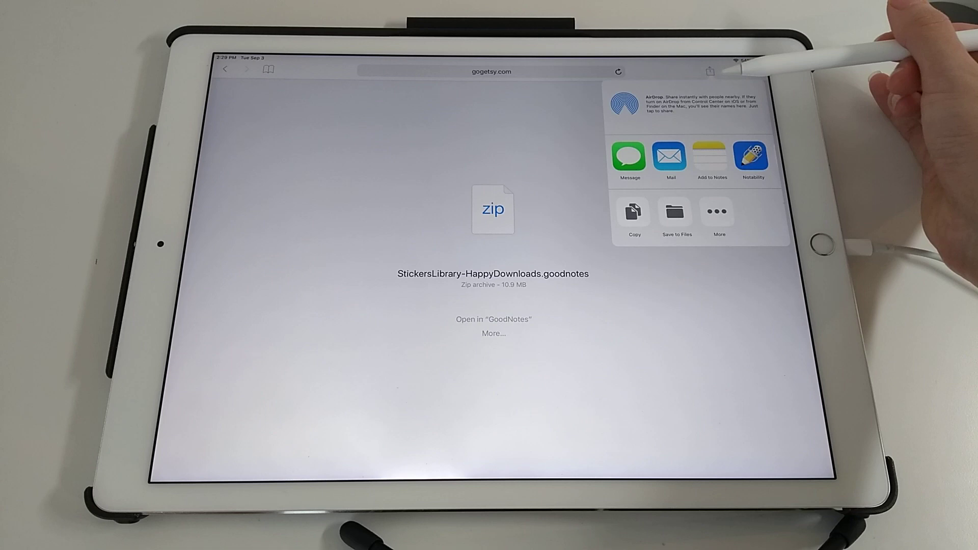
scroll("left", 3)
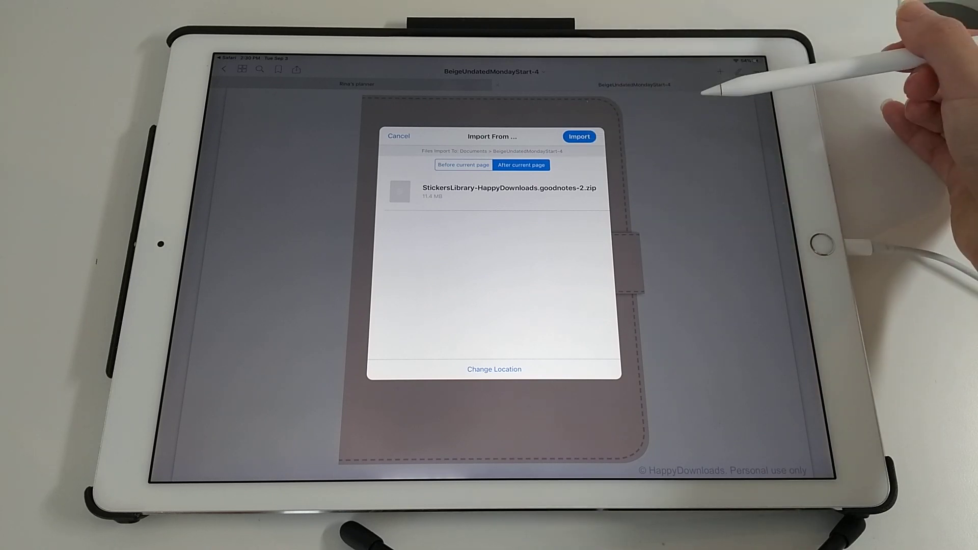
Step: Import the sticker zip into the Documents library, then share the planner PDF to GoodNotes 4
left_click(494, 369)
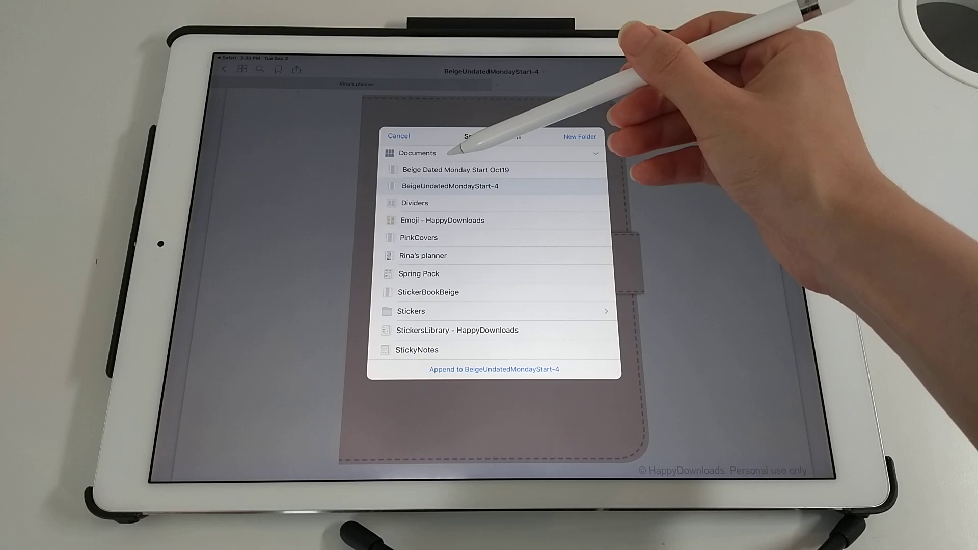
left_click(494, 369)
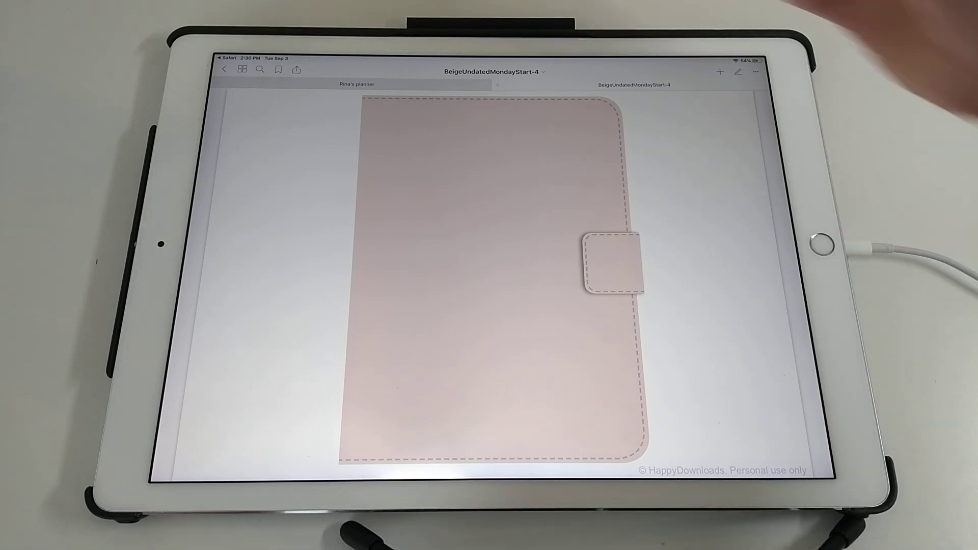
left_click(242, 70)
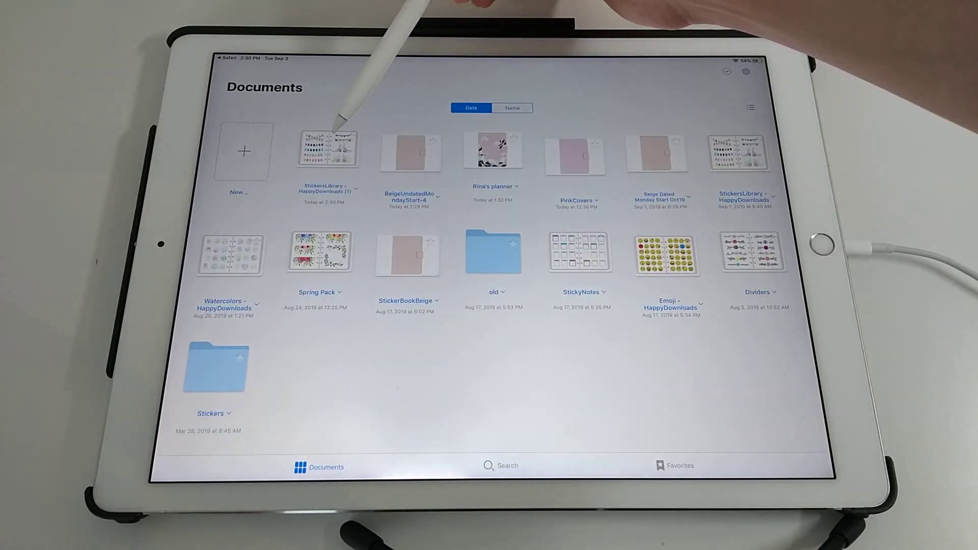
left_click(327, 151)
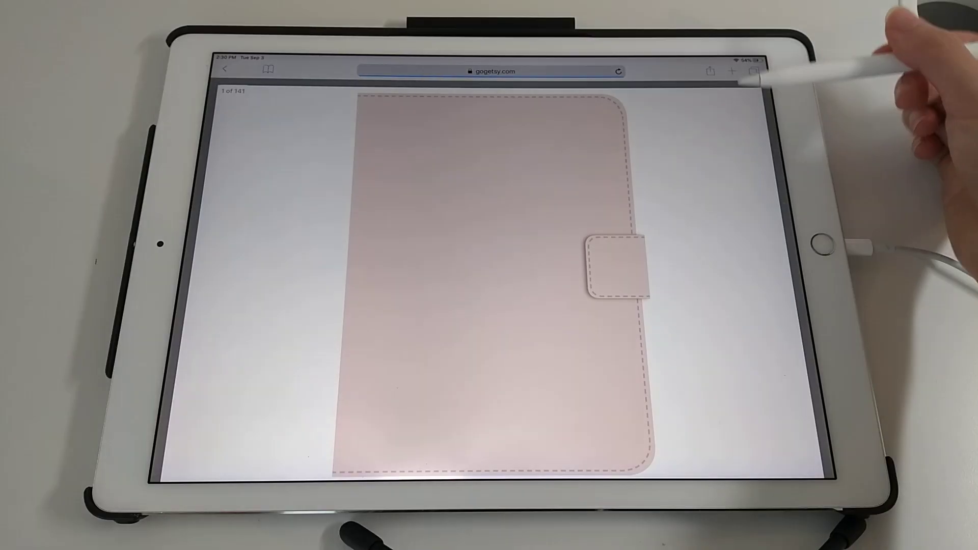
left_click(711, 71)
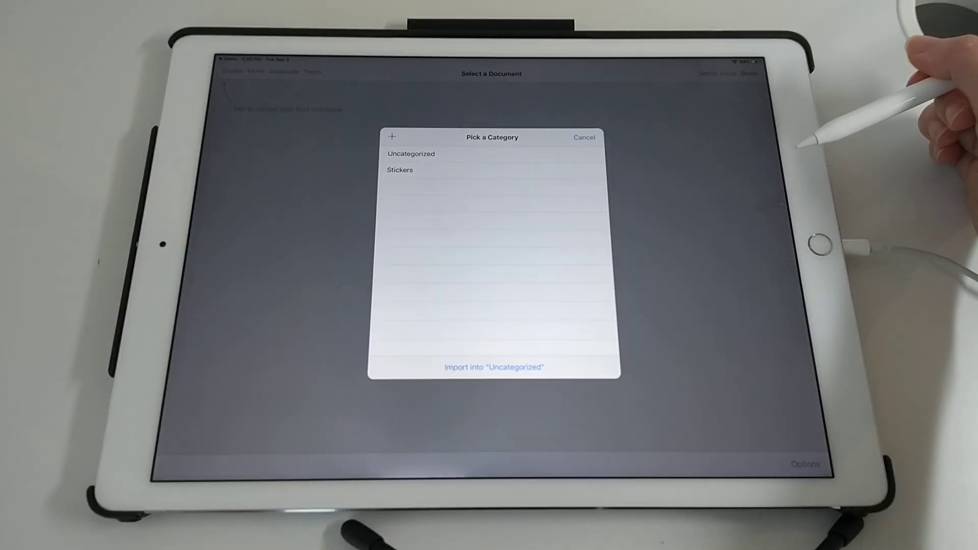
Step: Import the BeigeUndatedMondayStart planner into GoodNotes 4's Uncategorized category and finish
left_click(494, 367)
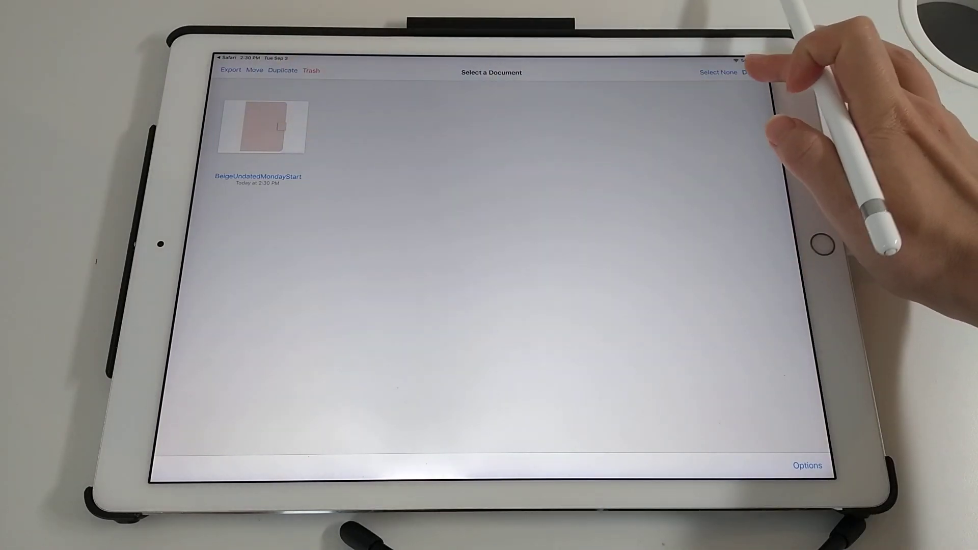
left_click(261, 128)
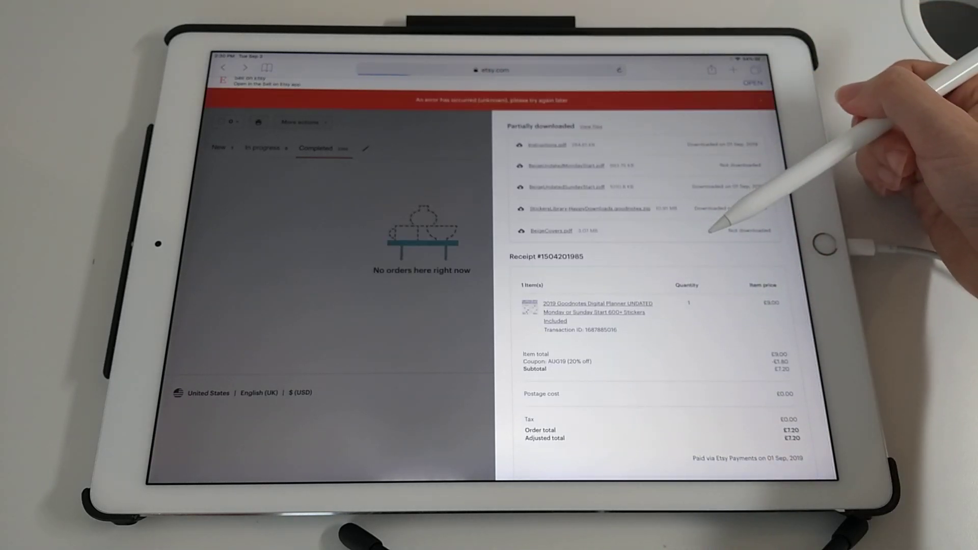
Step: Reopen the StickersLibrary-HappyDownloads zip in Safari and share it to GoodNotes 4
left_click(589, 208)
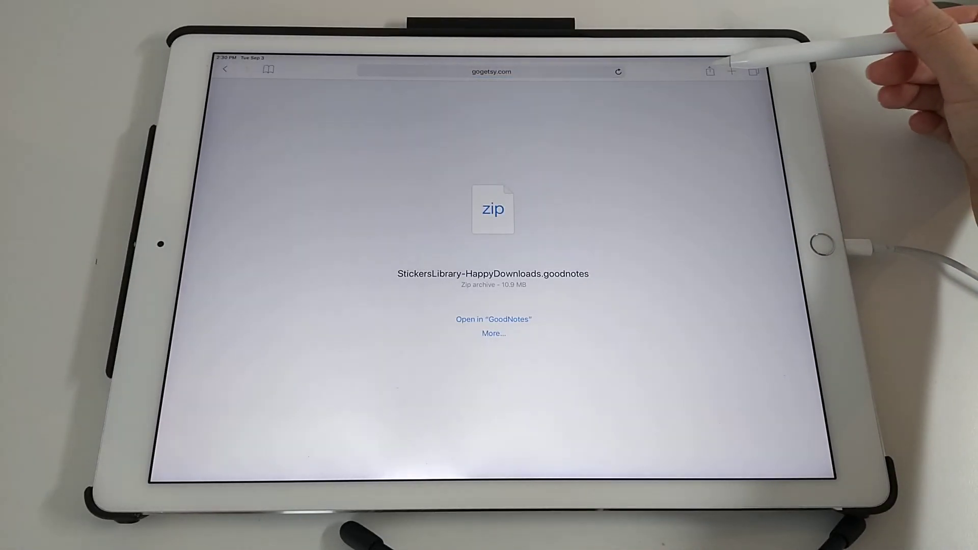
left_click(709, 70)
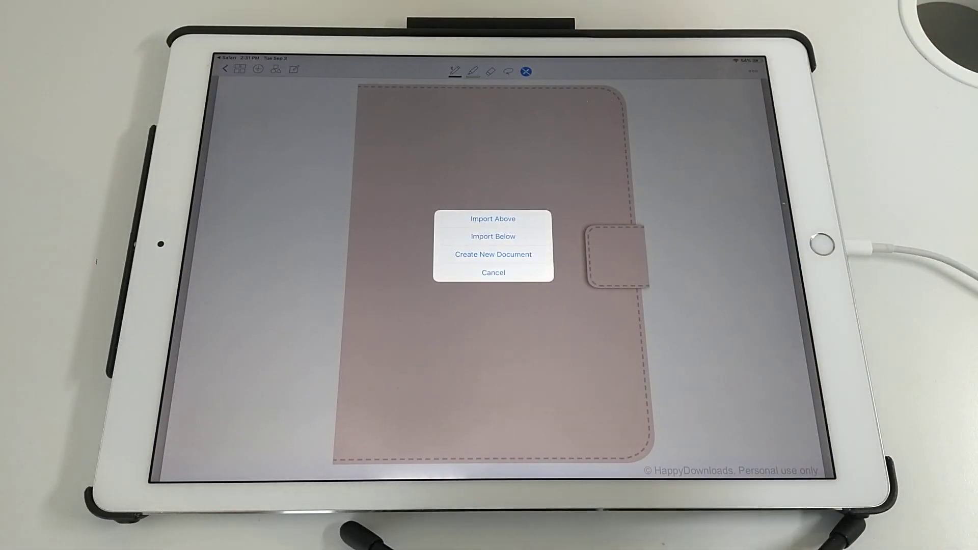
Step: Import StickersLibrary-HappyDownloads as a new GoodNotes 4 document and open its thumbnail
left_click(493, 272)
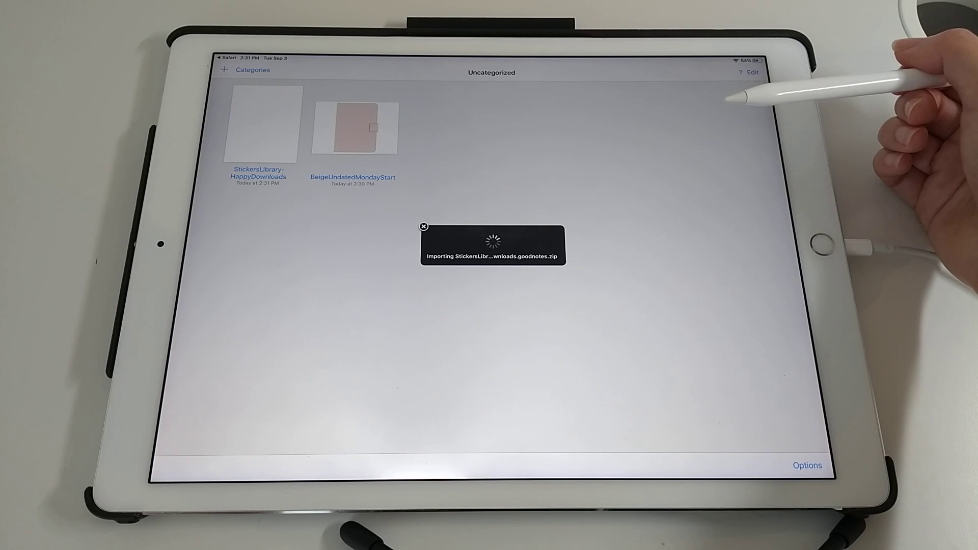
mouse_move(748, 75)
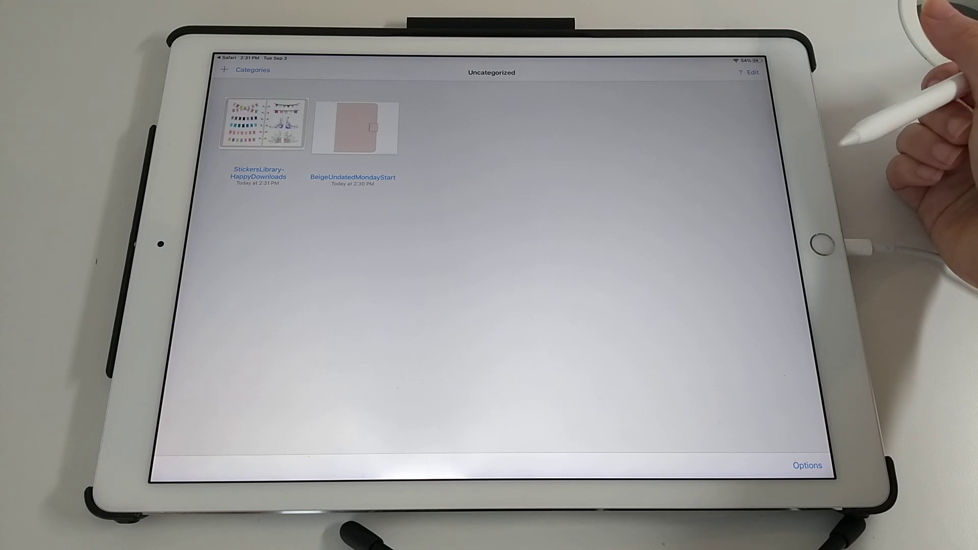
left_click(258, 126)
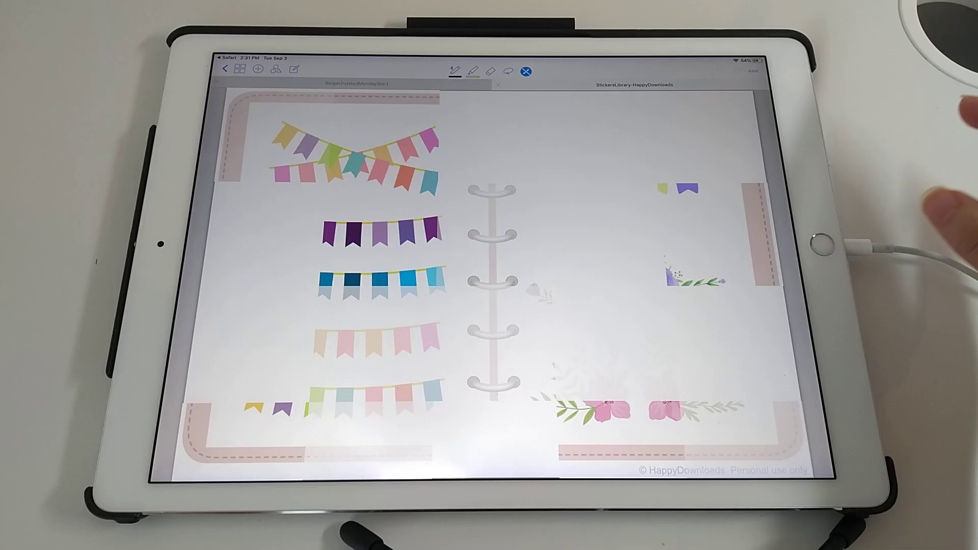